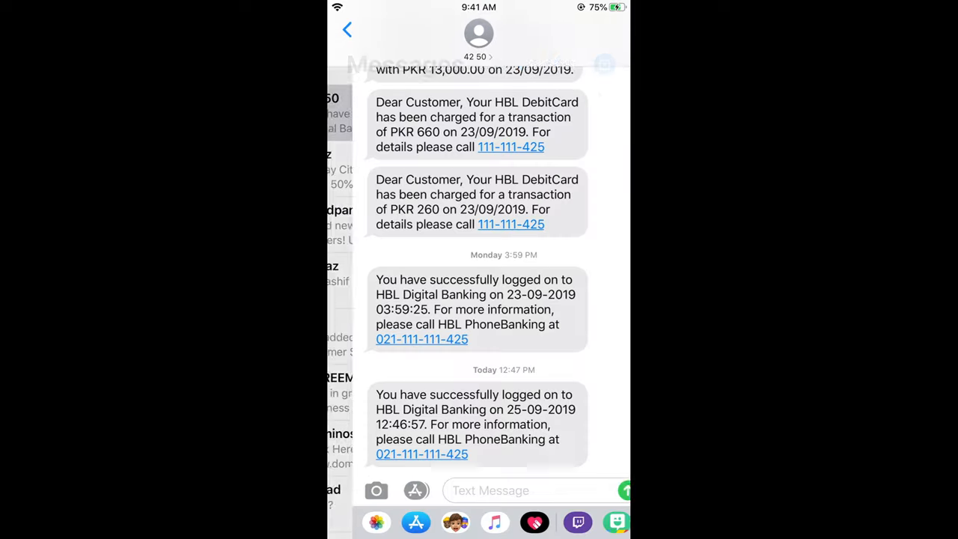
Bring up the keyboard in the banking conversation and type a few test letters
{"action": "left_click", "coordinate": [516, 491]}
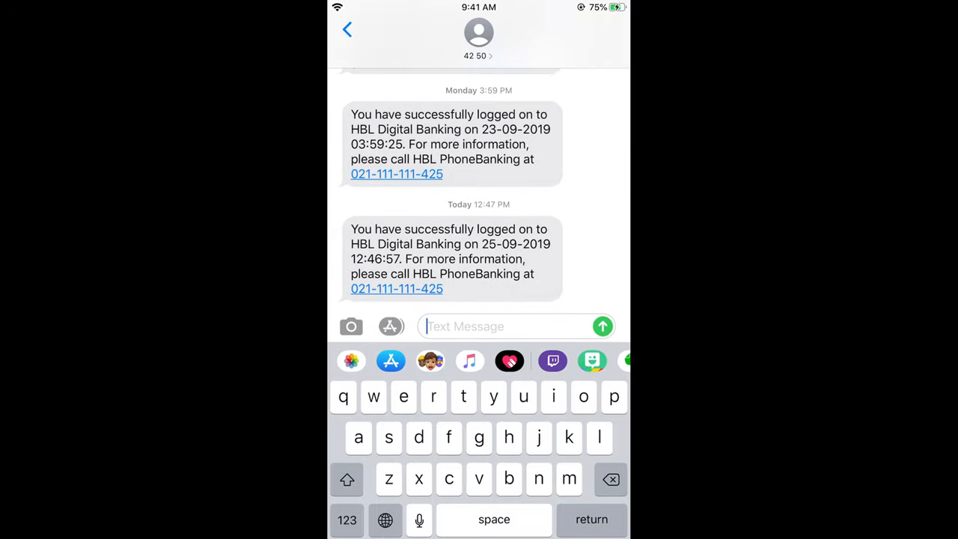
{"action": "type", "text": "hiibgt"}
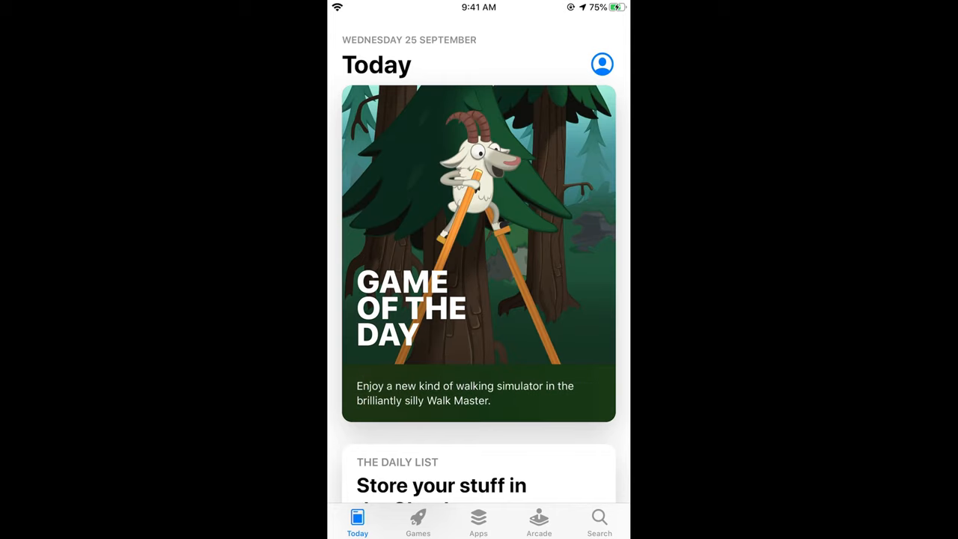
Search the App Store for 'fonts' and scroll to the Fonts app by Fonts LLC
{"action": "left_click", "coordinate": [599, 521]}
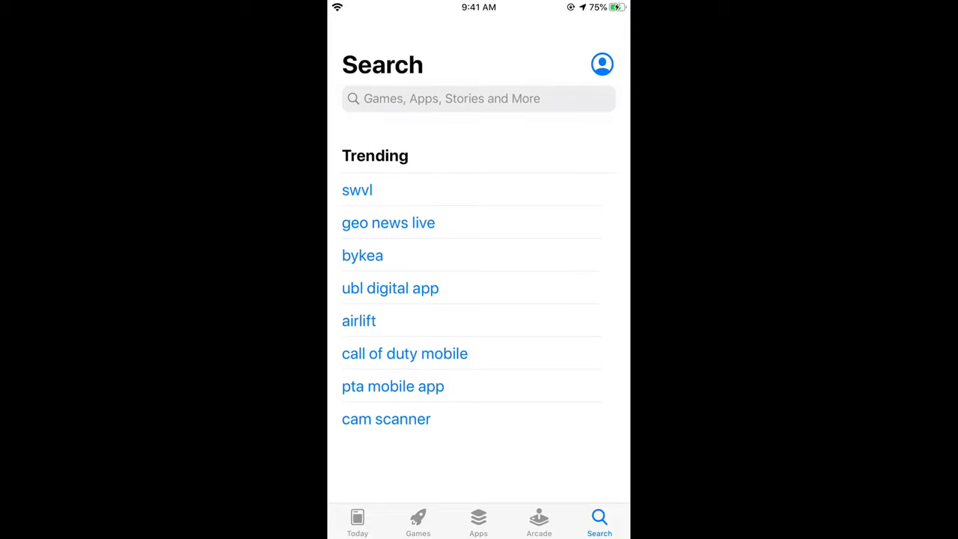
{"action": "type", "text": "fonts"}
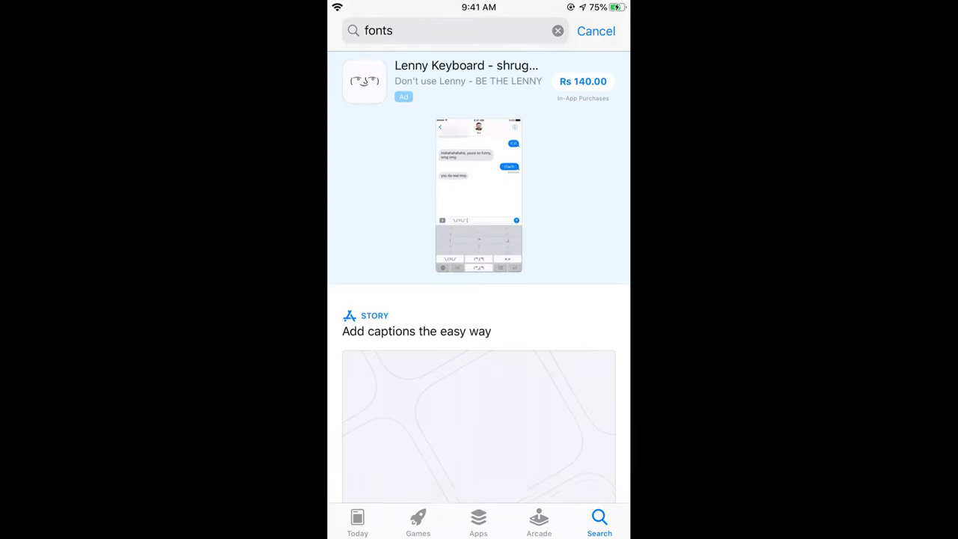
{"action": "scroll", "scroll_direction": "down", "scroll_amount": 3}
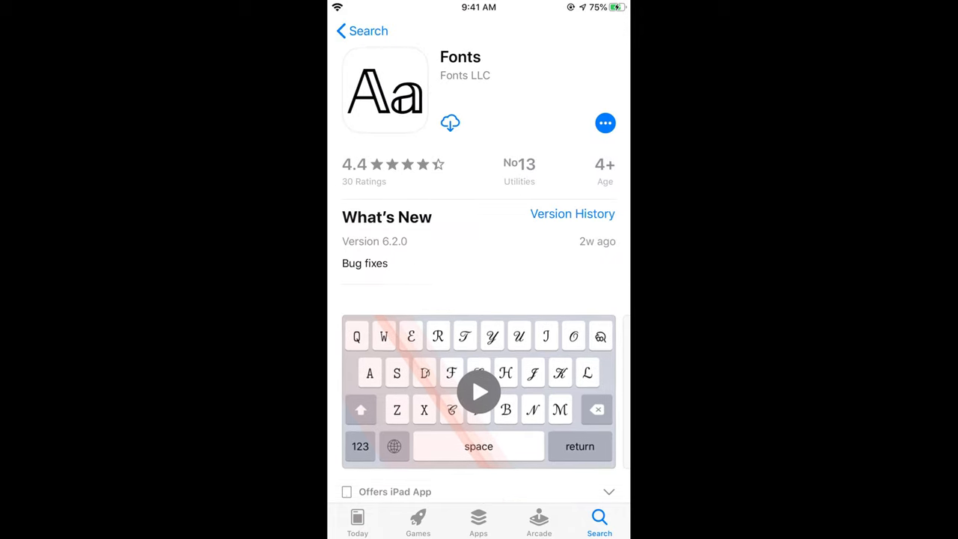
Preview, download and install the Fonts app, then launch it
{"action": "left_click", "coordinate": [479, 390]}
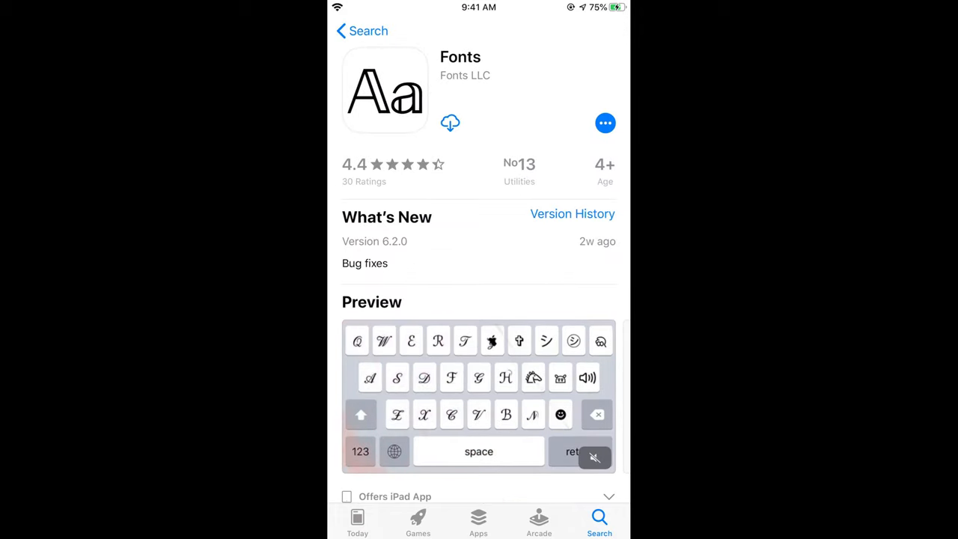
{"action": "left_click", "coordinate": [449, 123]}
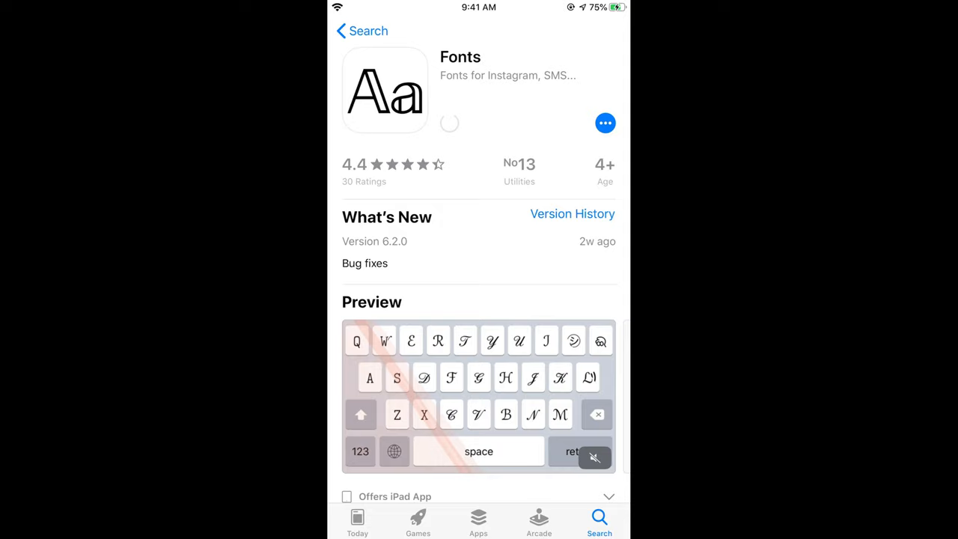
{"action": "left_click", "coordinate": [449, 123]}
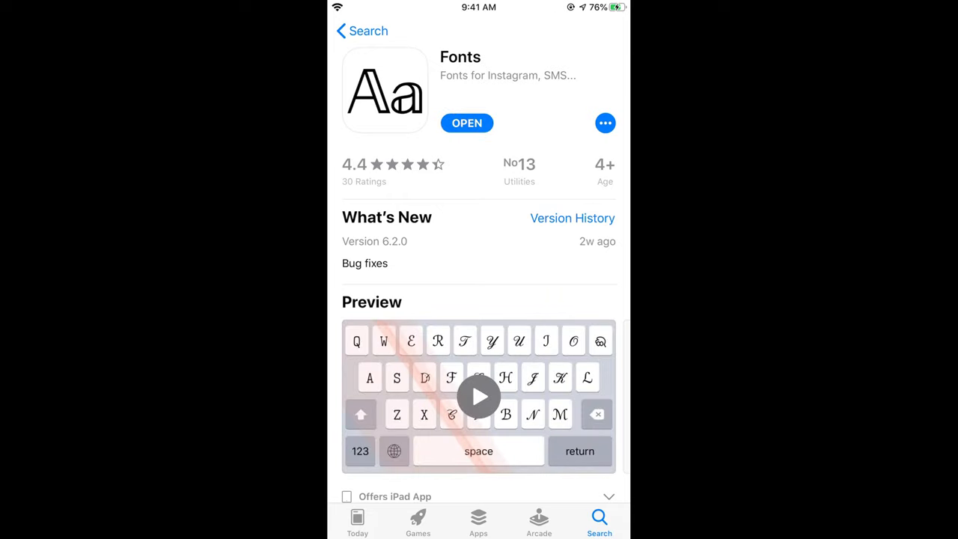
{"action": "left_click", "coordinate": [467, 123]}
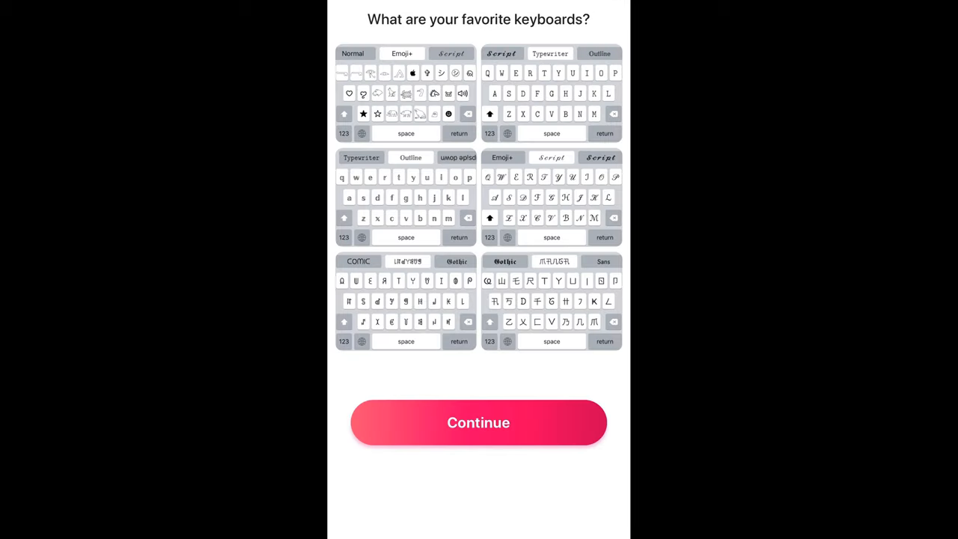
Continue past the 'What are your favorite keyboards?' screen
{"action": "left_click", "coordinate": [479, 422]}
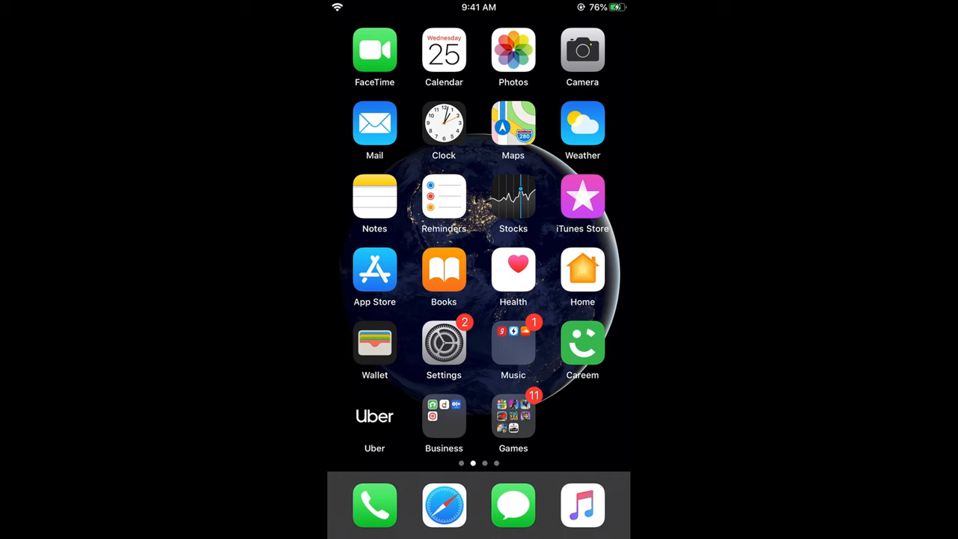
In Settings > General > Keyboard > Keyboards, allow full access for the Fonts keyboards
{"action": "left_click", "coordinate": [443, 343]}
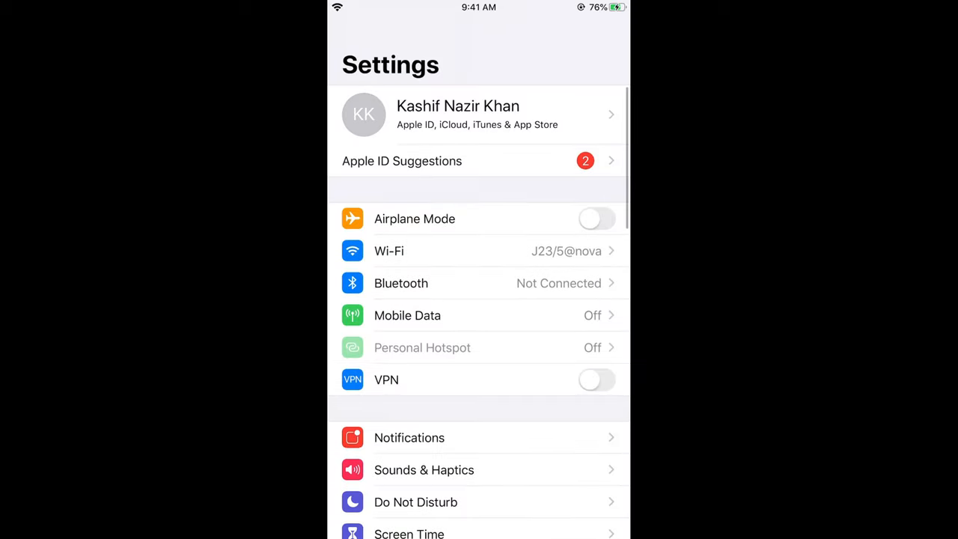
{"action": "scroll", "scroll_direction": "down", "scroll_amount": 3}
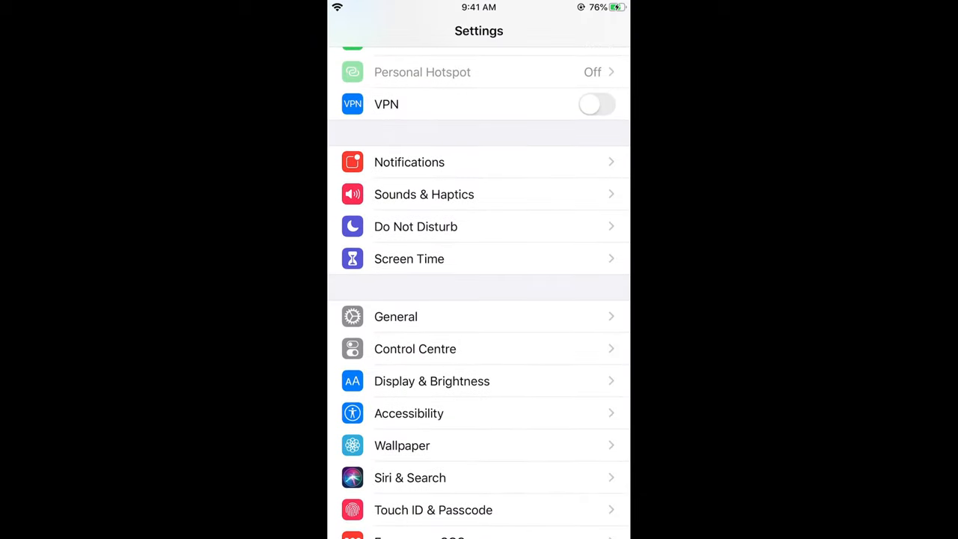
{"action": "left_click", "coordinate": [395, 316]}
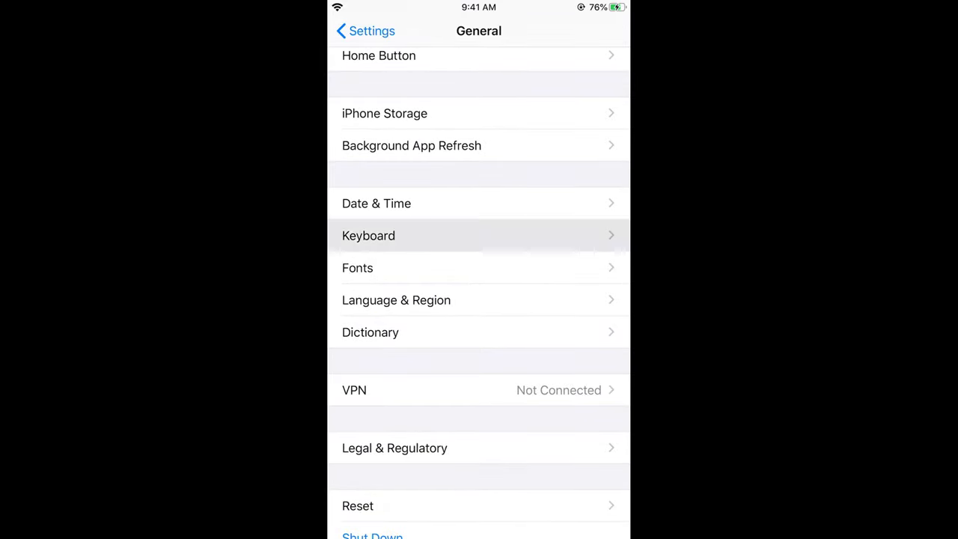
{"action": "left_click", "coordinate": [368, 235]}
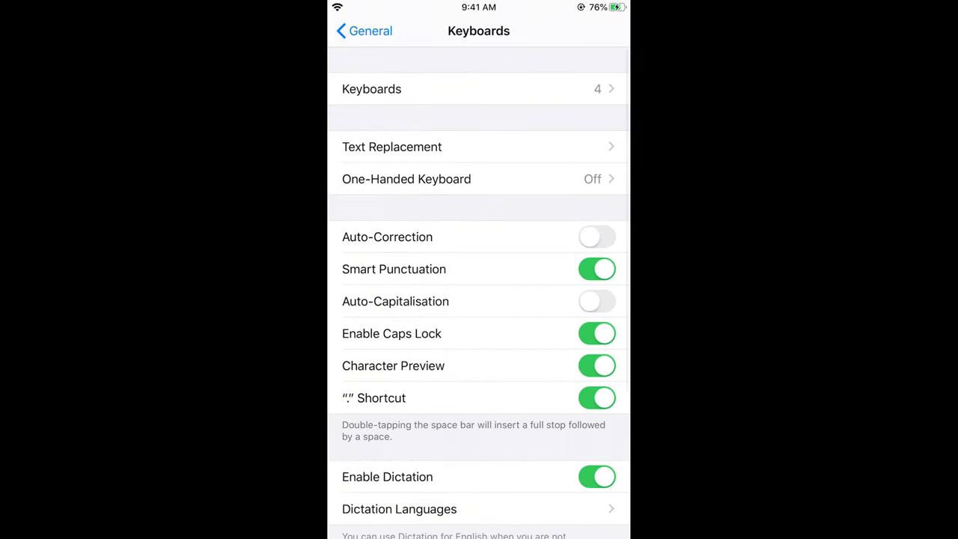
{"action": "left_click", "coordinate": [372, 88]}
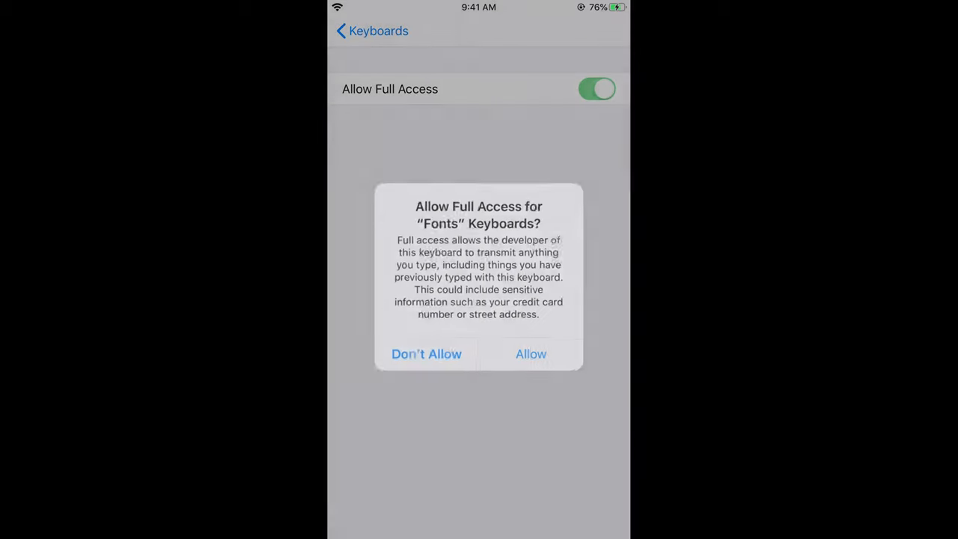
{"action": "left_click", "coordinate": [529, 353]}
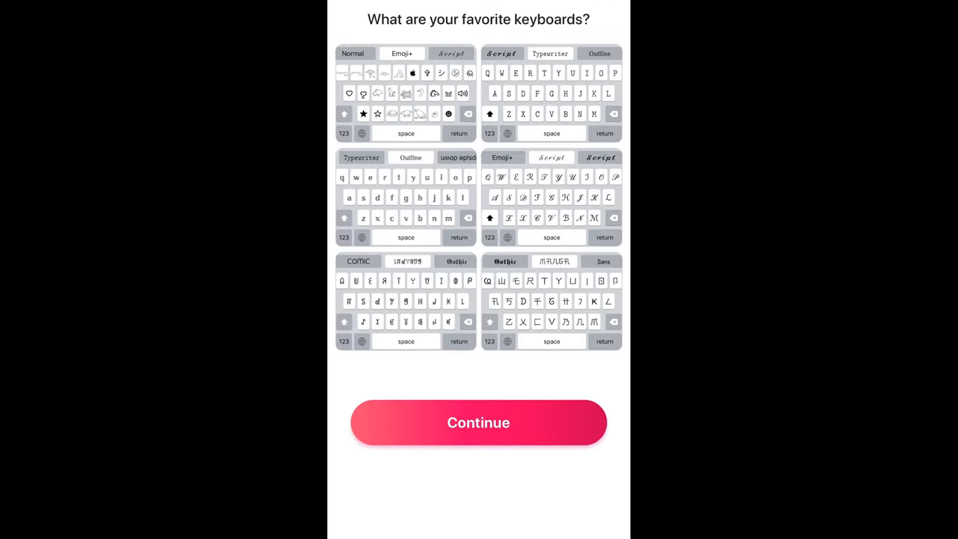
Continue past the favorite-keyboards screen and return to the banking thread
{"action": "left_click", "coordinate": [479, 422]}
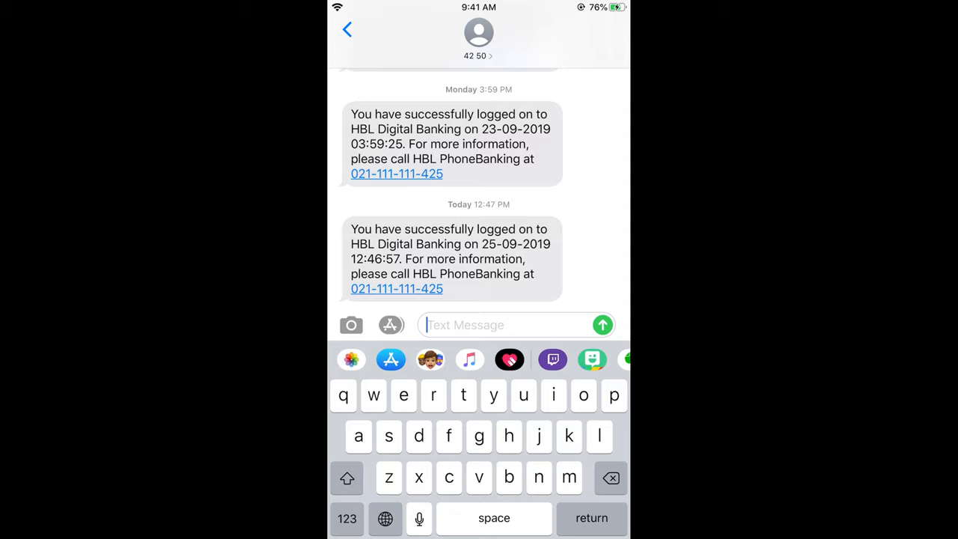
Switch to the Fonts keyboard via the globe key, try Emoji 1 and browse the font bar
{"action": "left_click", "coordinate": [385, 518]}
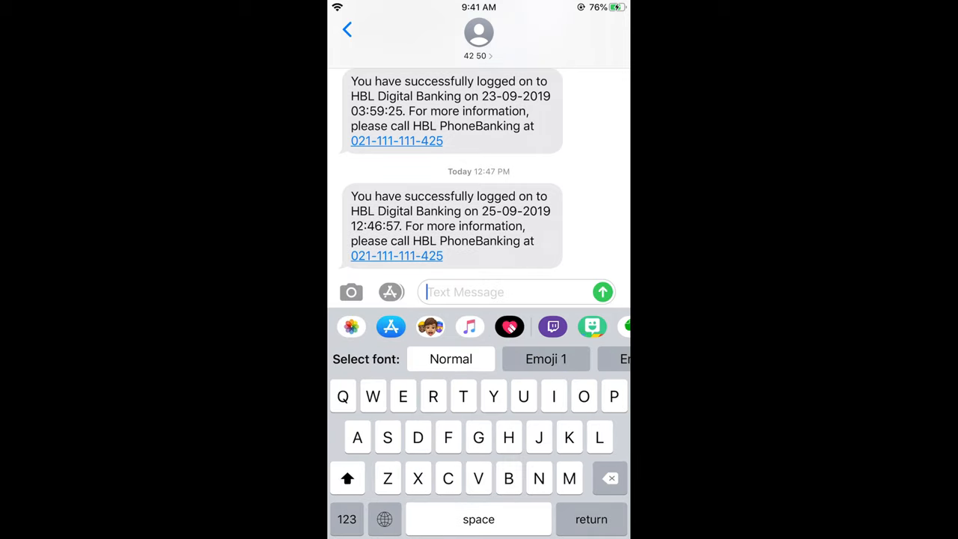
{"action": "left_click", "coordinate": [545, 359]}
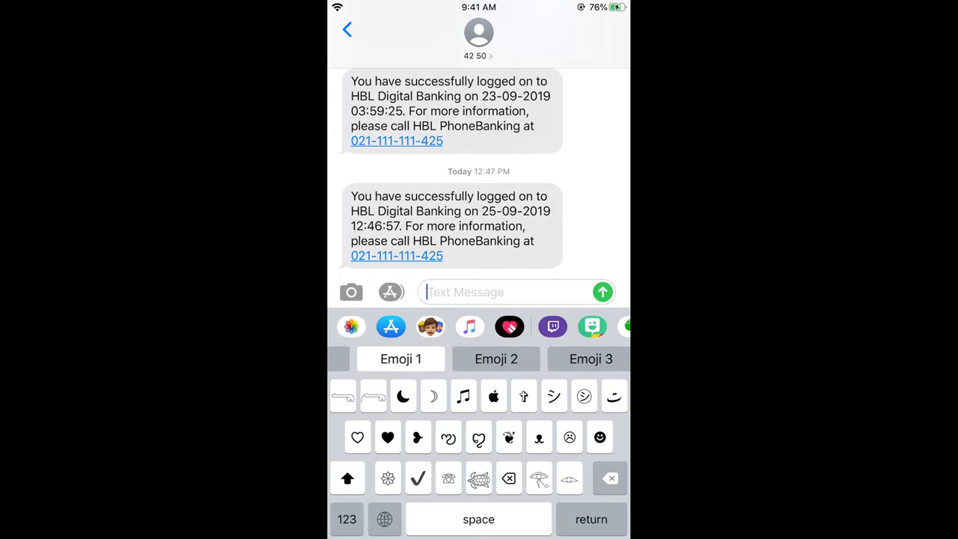
{"action": "scroll", "scroll_direction": "left", "scroll_amount": 3}
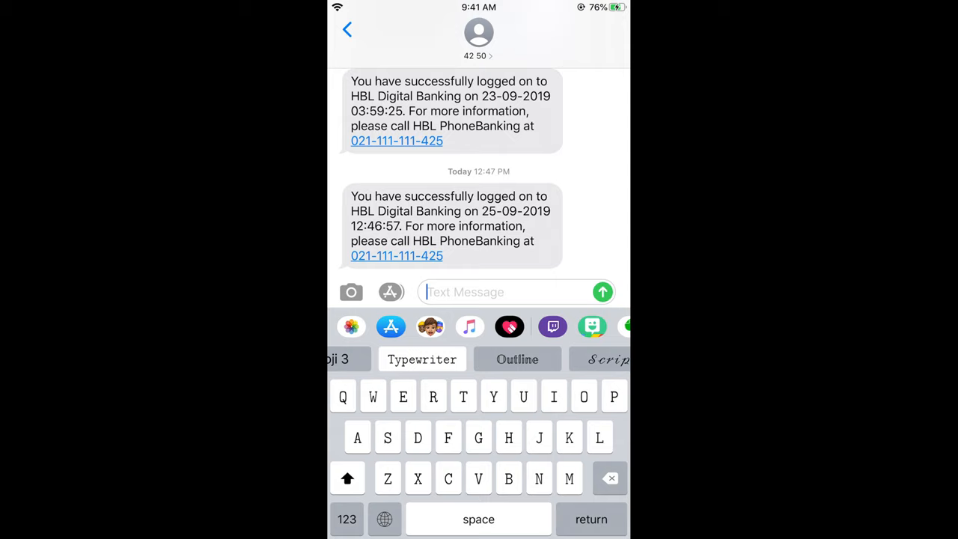
Type test letters, choose the Script style and scroll the font bar to its end
{"action": "type", "text": "Yggtyvv"}
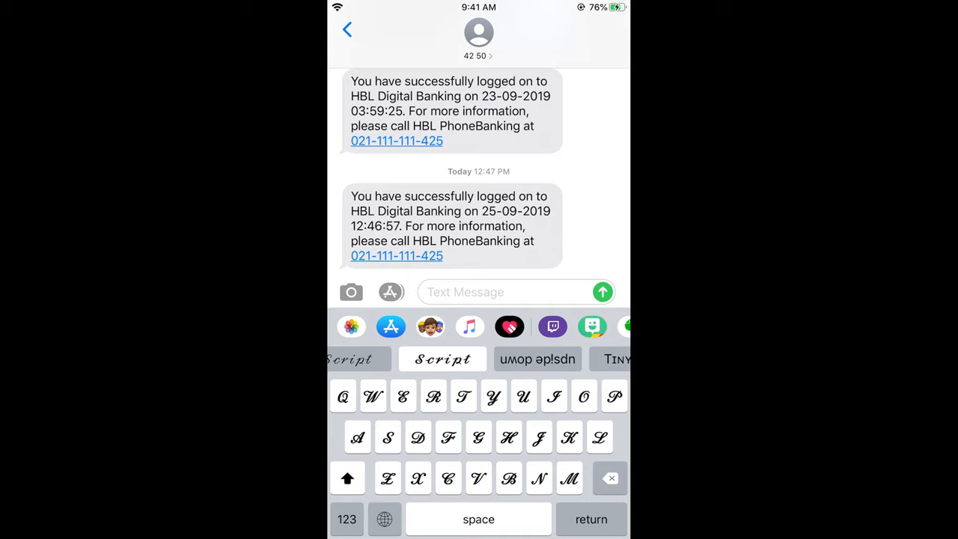
{"action": "scroll", "scroll_direction": "left", "scroll_amount": 3}
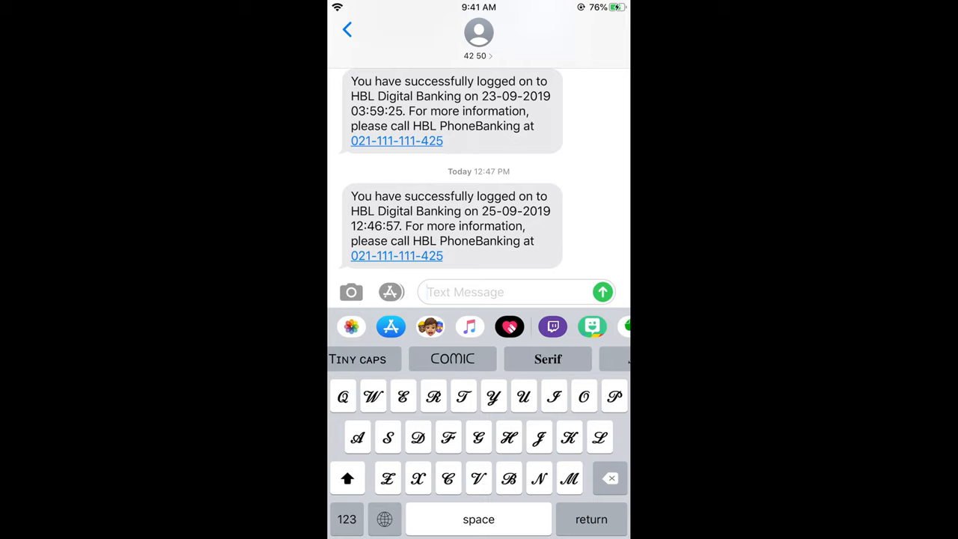
{"action": "scroll", "scroll_direction": "left", "scroll_amount": 3}
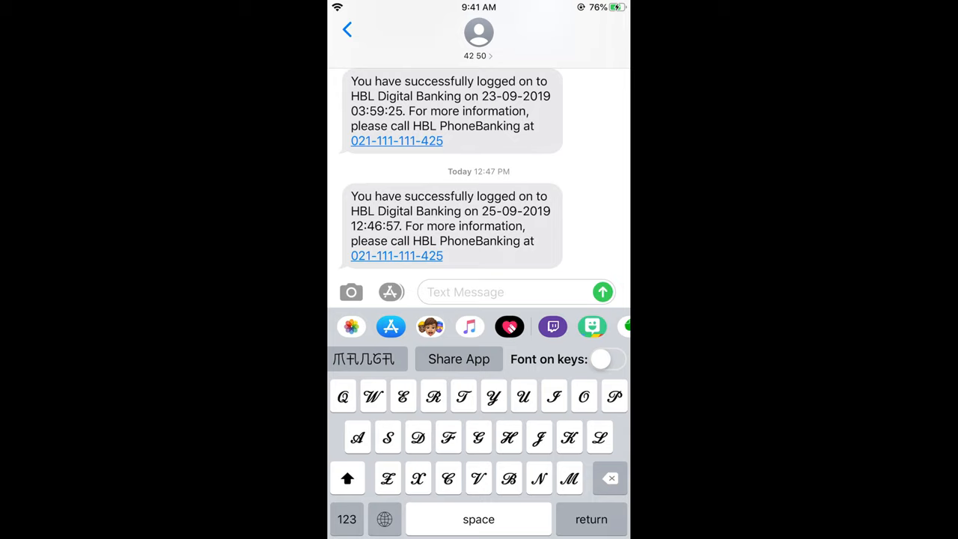
Toggle Font on keys on and off, then type a Script-styled letter into the message
{"action": "left_click", "coordinate": [608, 359]}
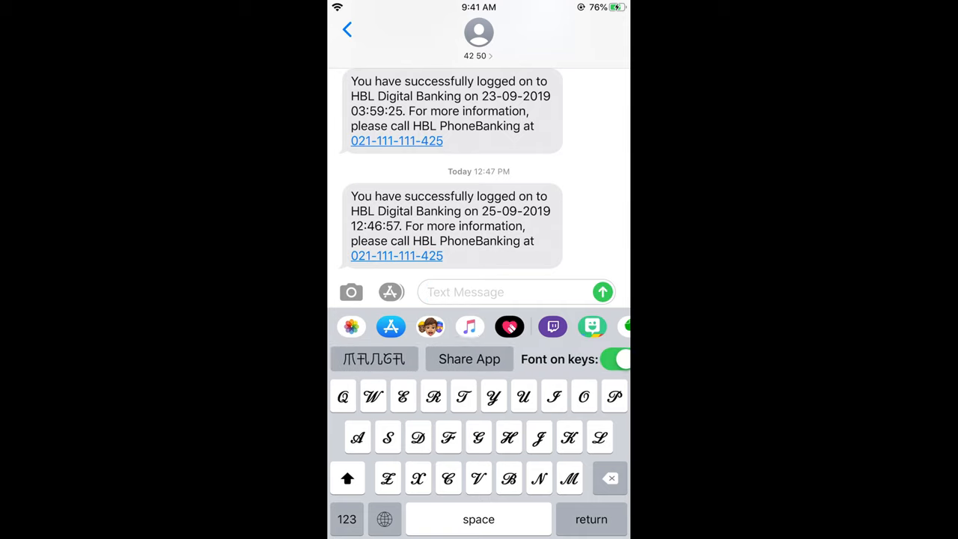
{"action": "left_click", "coordinate": [613, 359]}
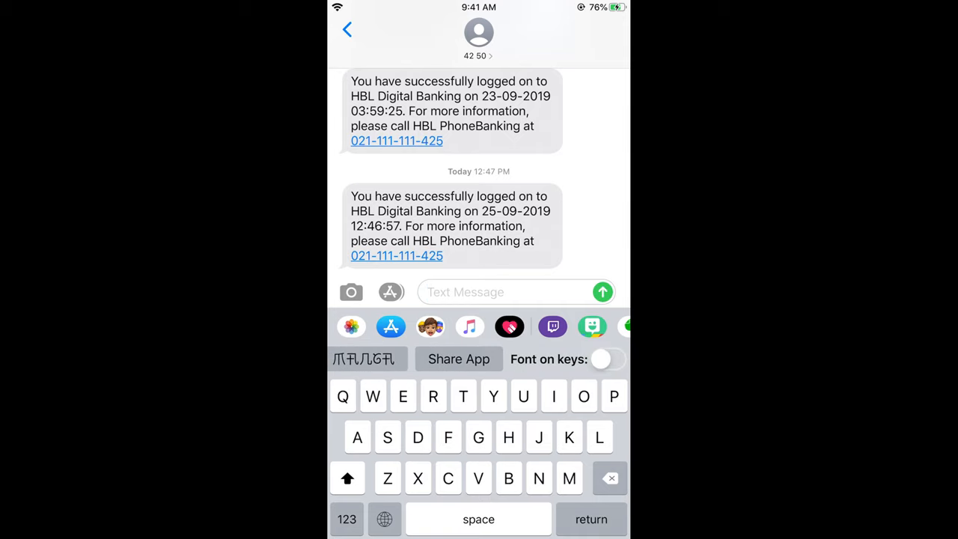
{"action": "left_click", "coordinate": [478, 395]}
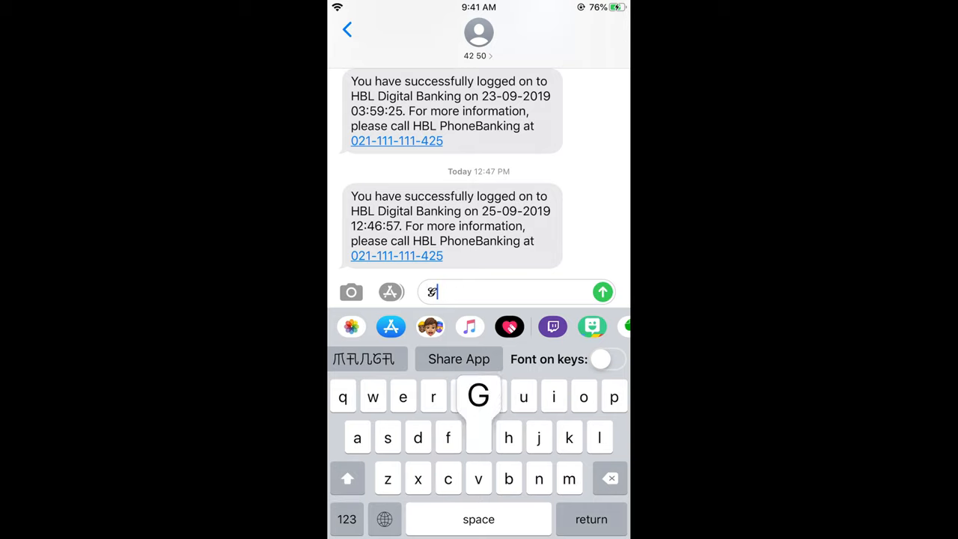